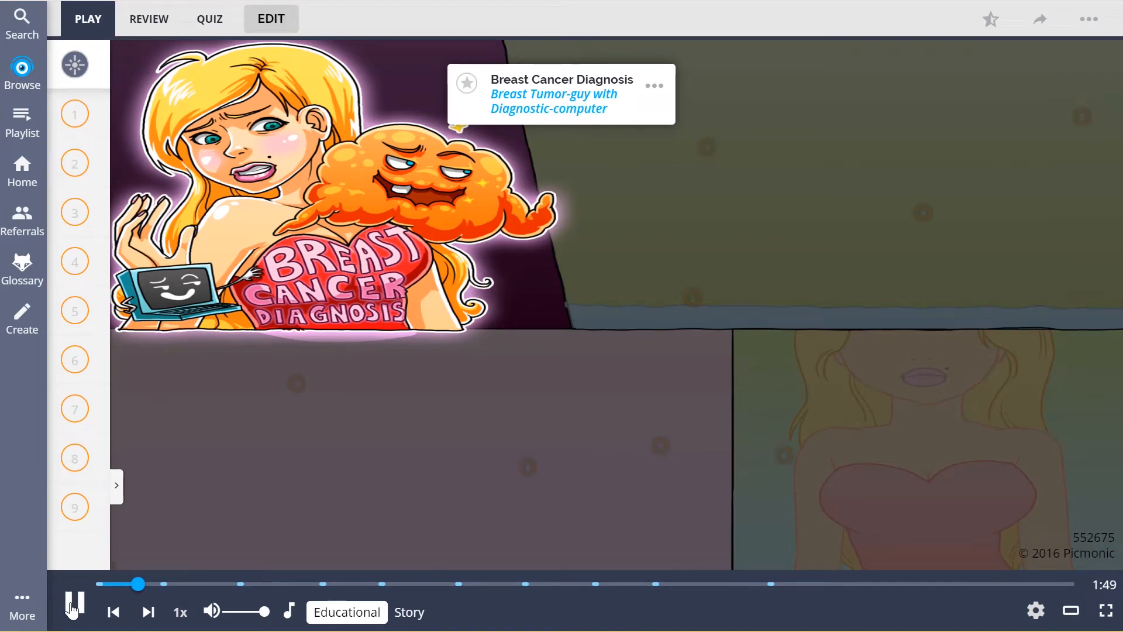
Step: Start playback of the Breast Cancer Diagnosis Picmonic and let it reach fact 3, Ultrasound
{"action": "left_click", "coordinate": [74, 610]}
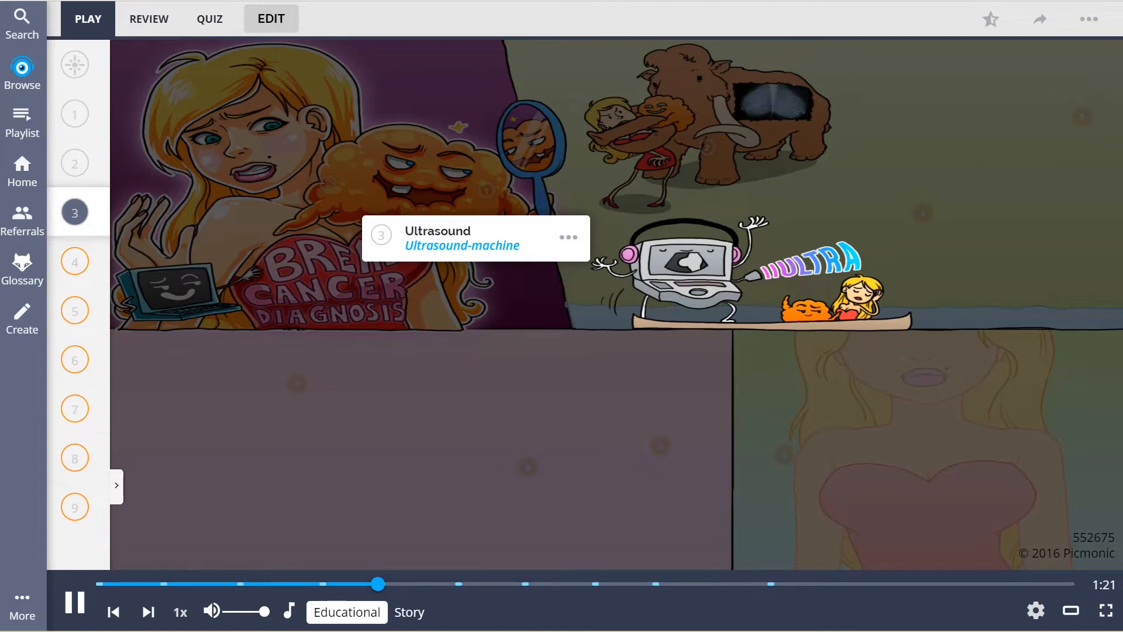
Step: Continue playback until all nine facts of the illustrated story are revealed
{"action": "left_click", "coordinate": [75, 261]}
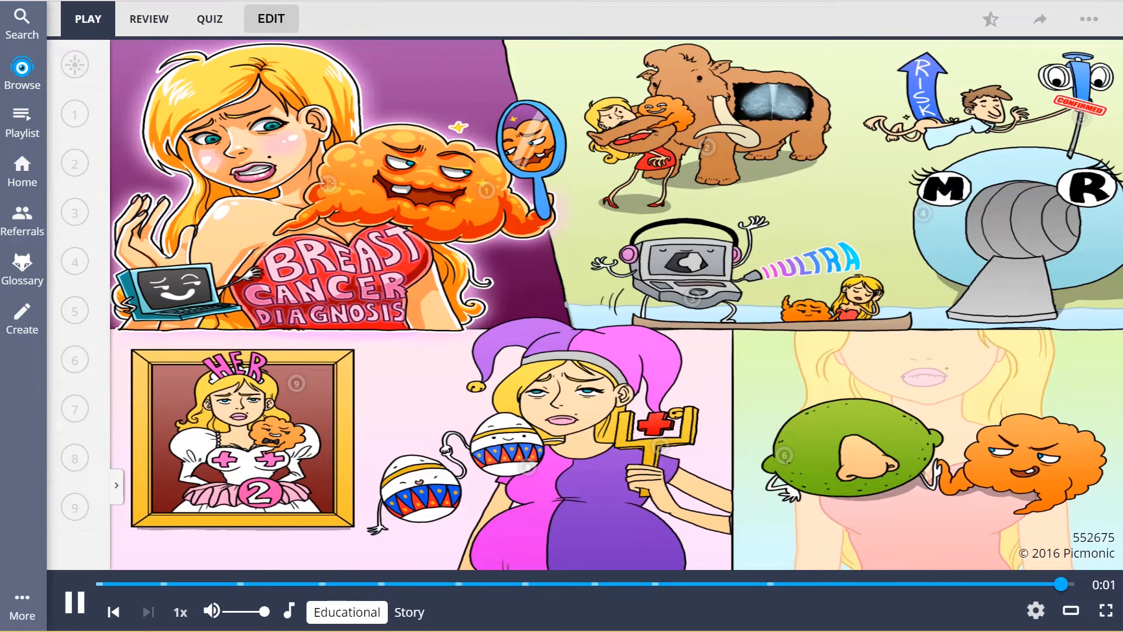
Step: Finish playback and select the Story narration version instead of Educational
{"action": "left_click", "coordinate": [410, 612]}
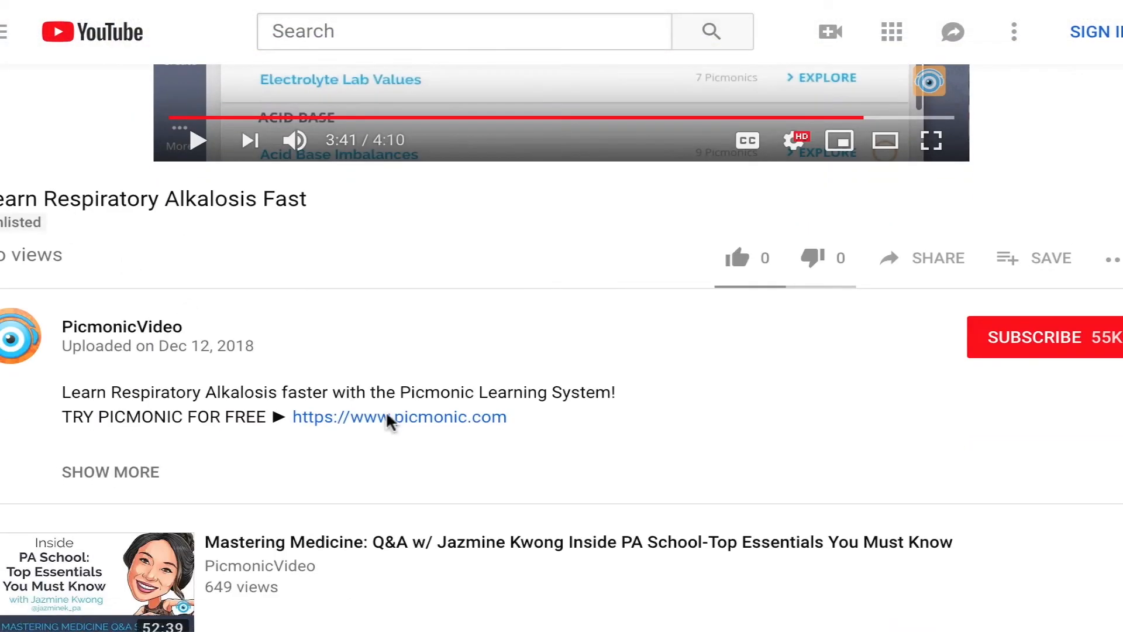
{"action": "left_click", "coordinate": [399, 417]}
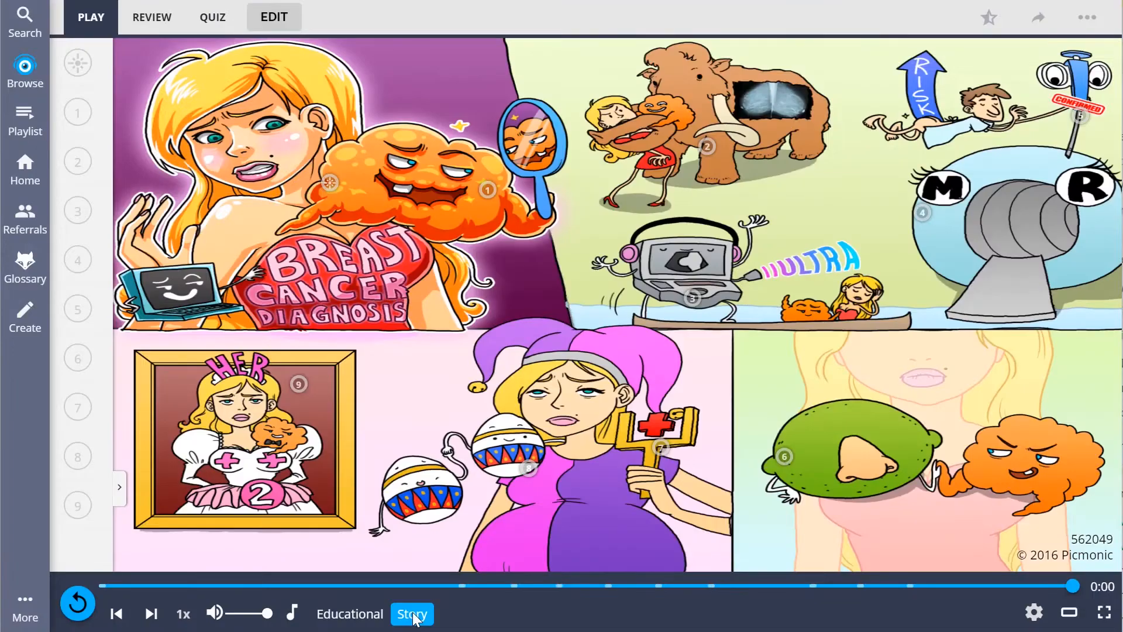
Step: Answer the quiz with Estrogen and Progesterone Receptors, then Ultrasound, and go to the topic browser
{"action": "left_click", "coordinate": [212, 16]}
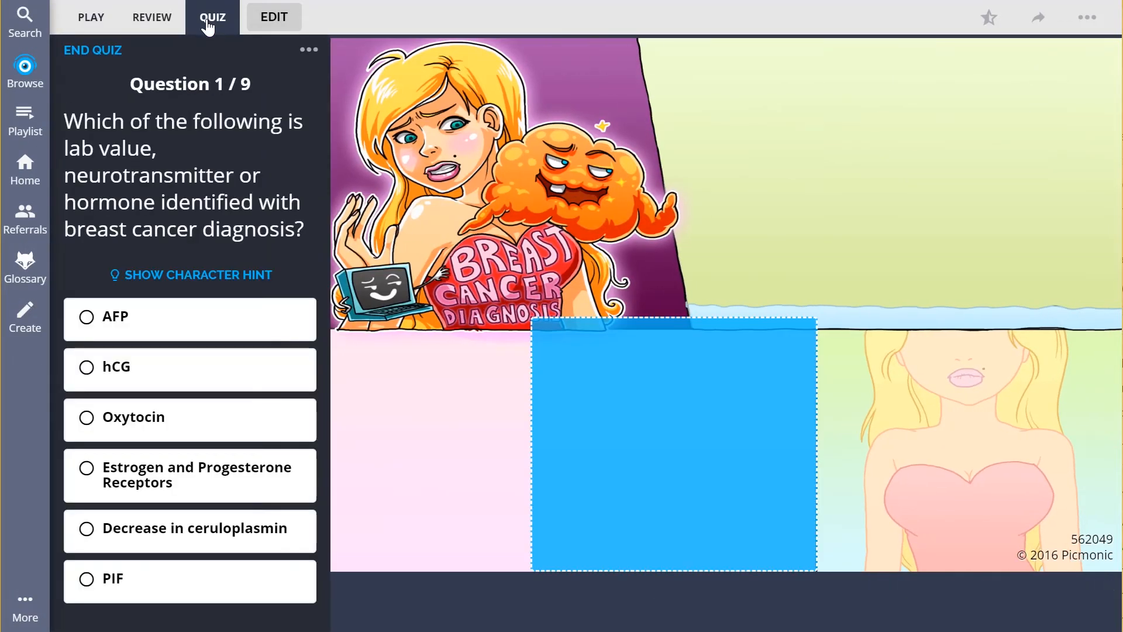
{"action": "left_click", "coordinate": [190, 473]}
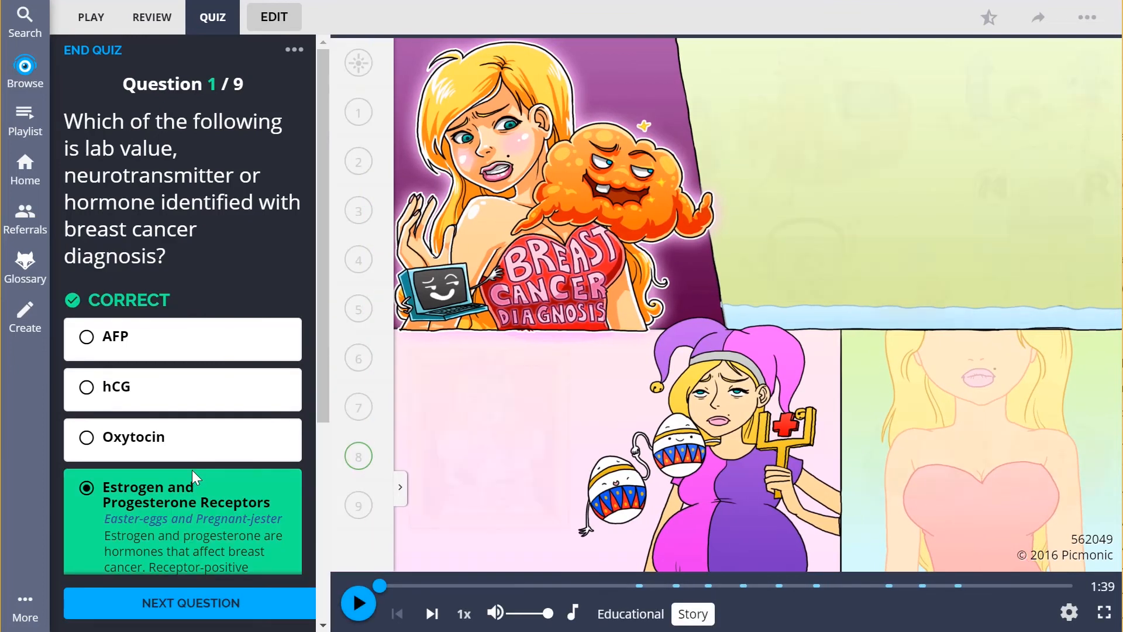
{"action": "left_click", "coordinate": [188, 602]}
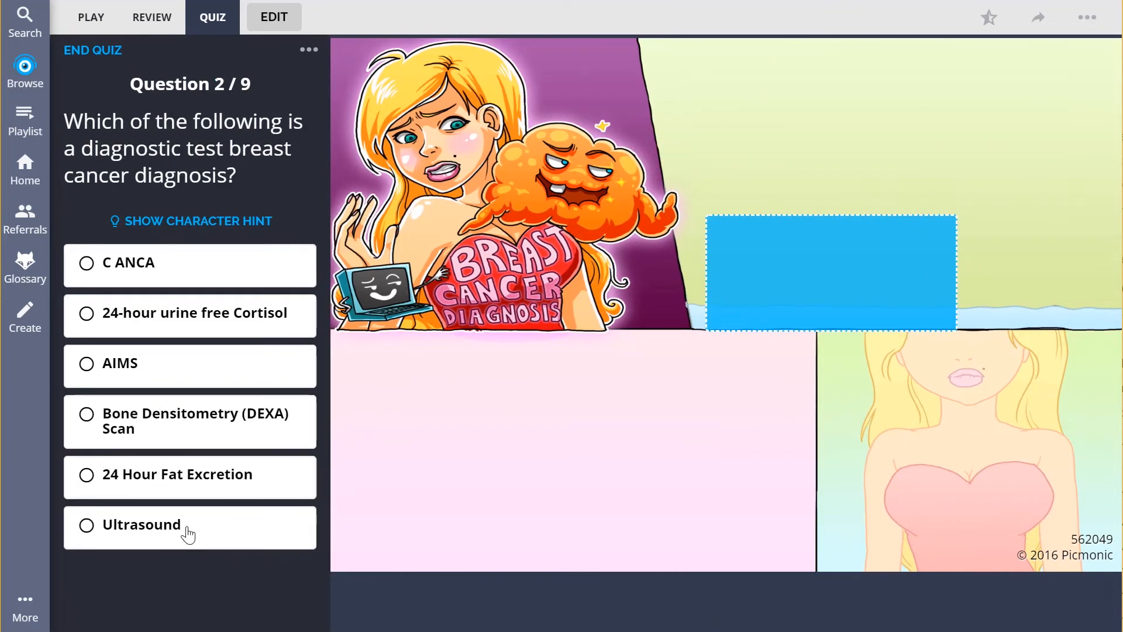
{"action": "left_click", "coordinate": [141, 524]}
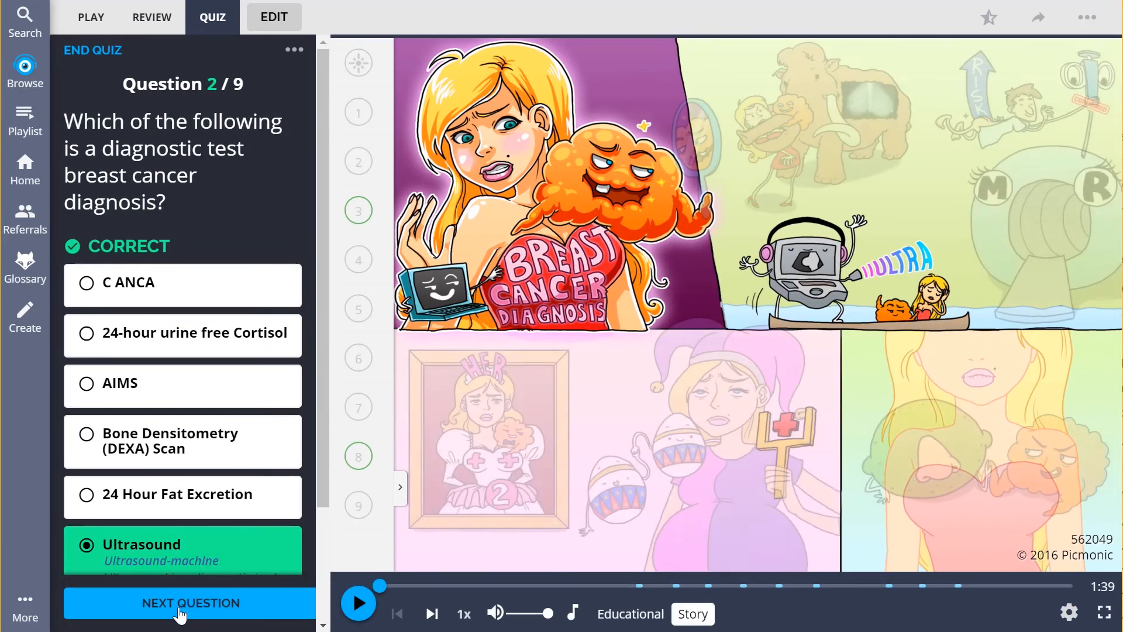
{"action": "left_click", "coordinate": [189, 602]}
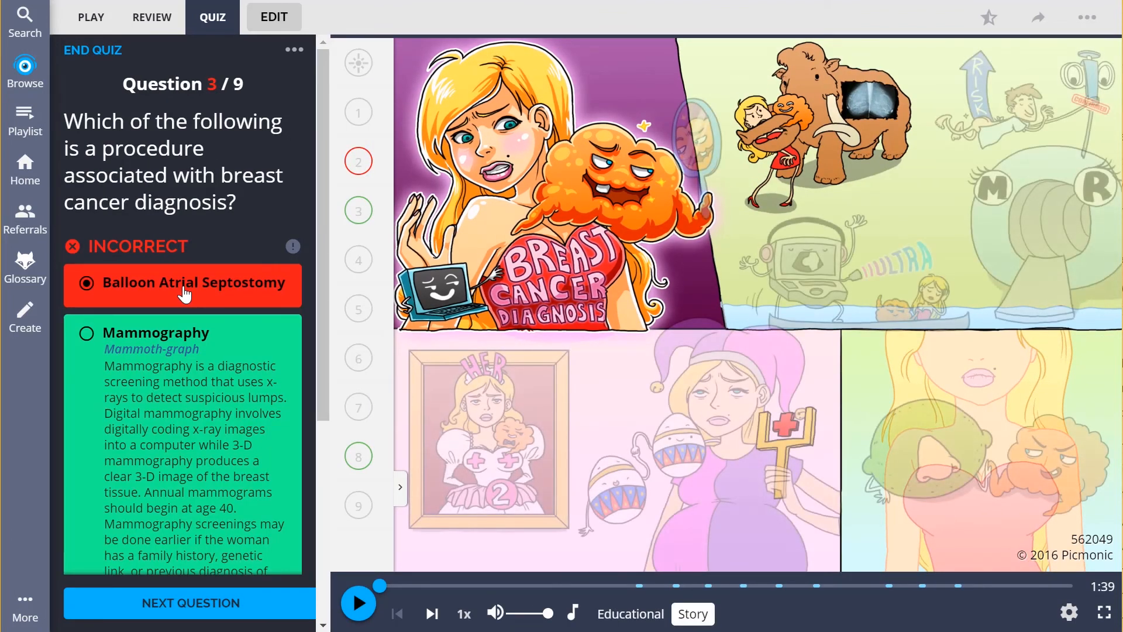
{"action": "left_click", "coordinate": [24, 21]}
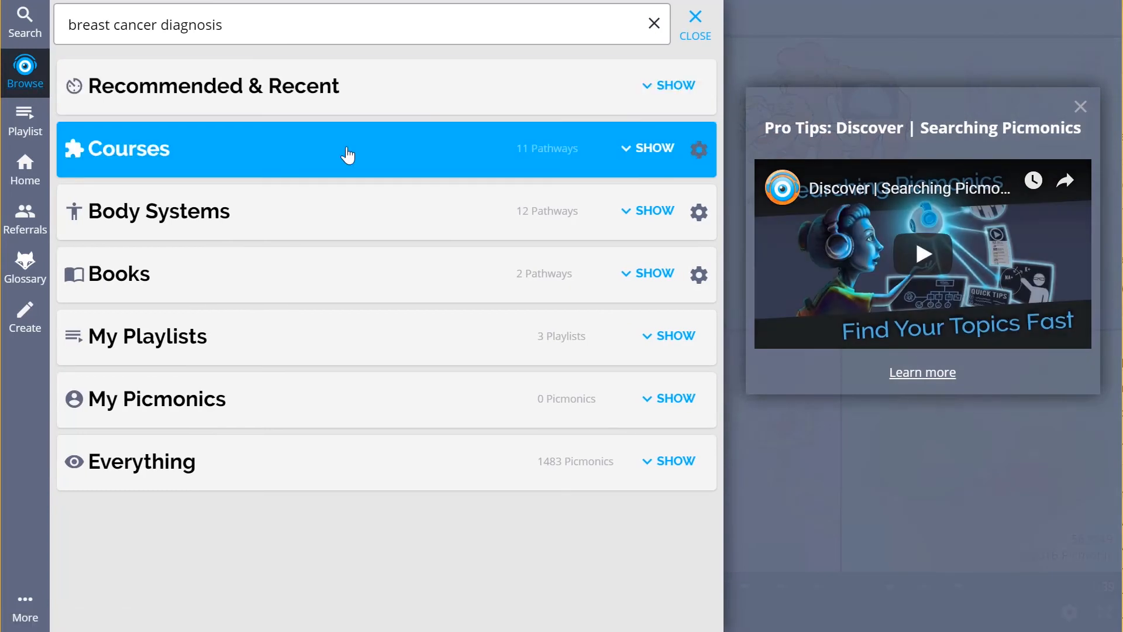
Step: Explore the Pathology course's Breast Disorders pathway down to its fifth topic, Fibroadenoma
{"action": "left_click", "coordinate": [654, 148]}
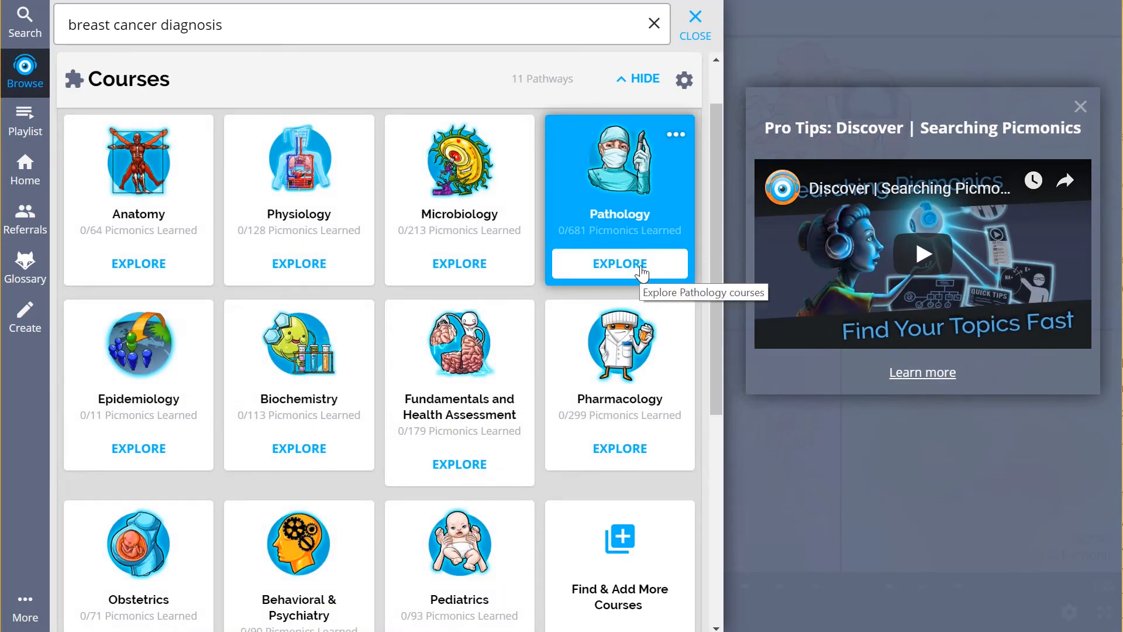
{"action": "left_click", "coordinate": [618, 263]}
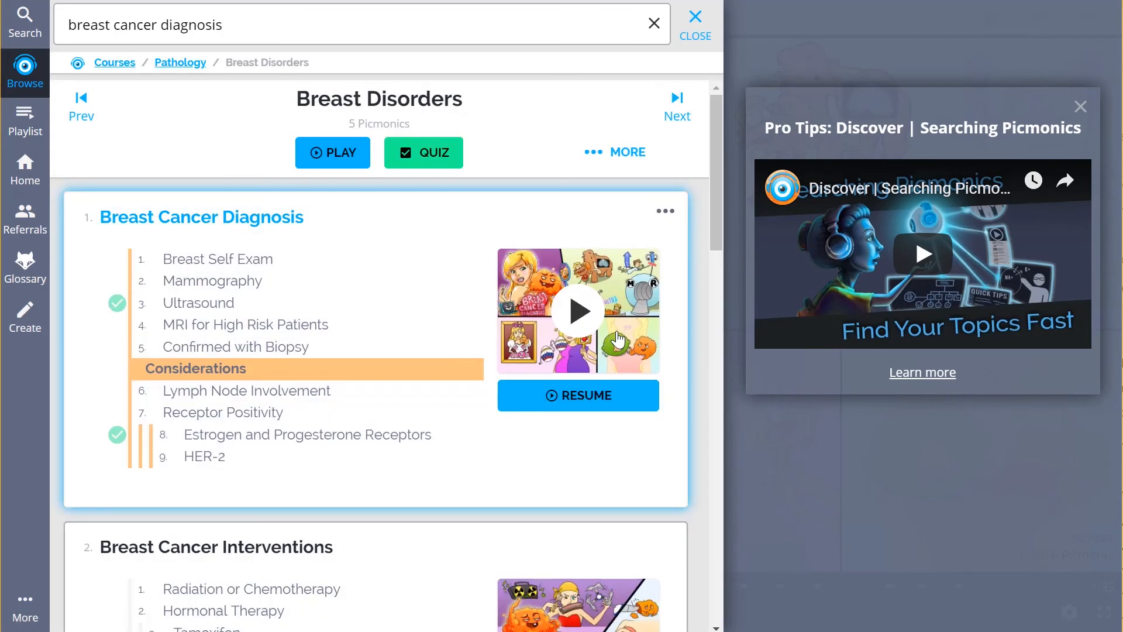
{"action": "scroll", "scroll_direction": "down", "scroll_amount": 3}
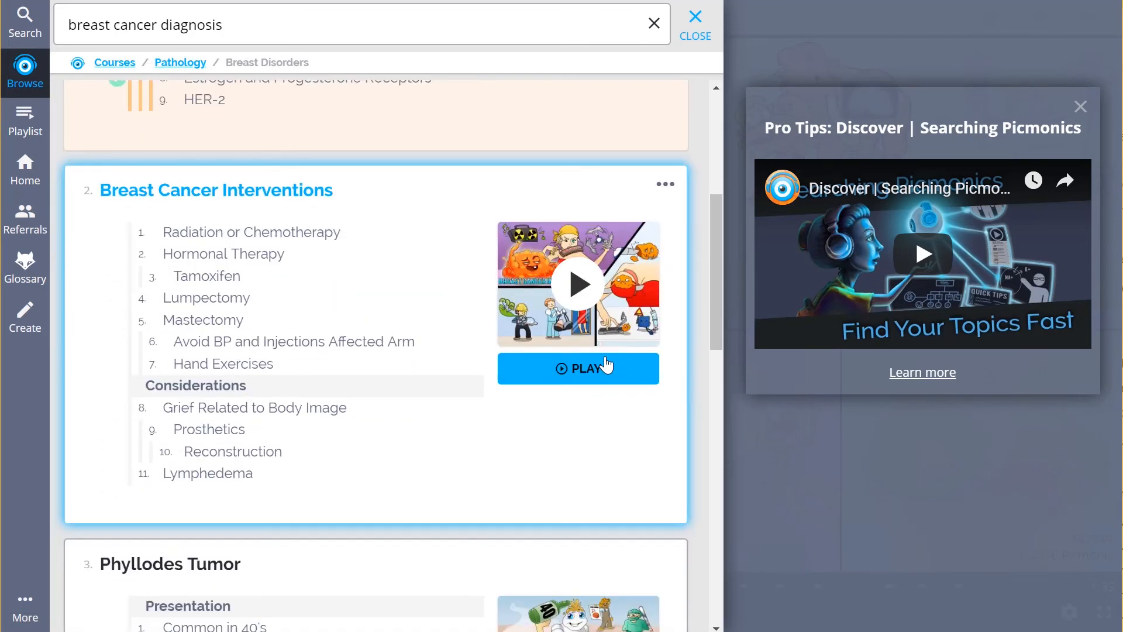
{"action": "scroll", "scroll_direction": "down", "scroll_amount": 3}
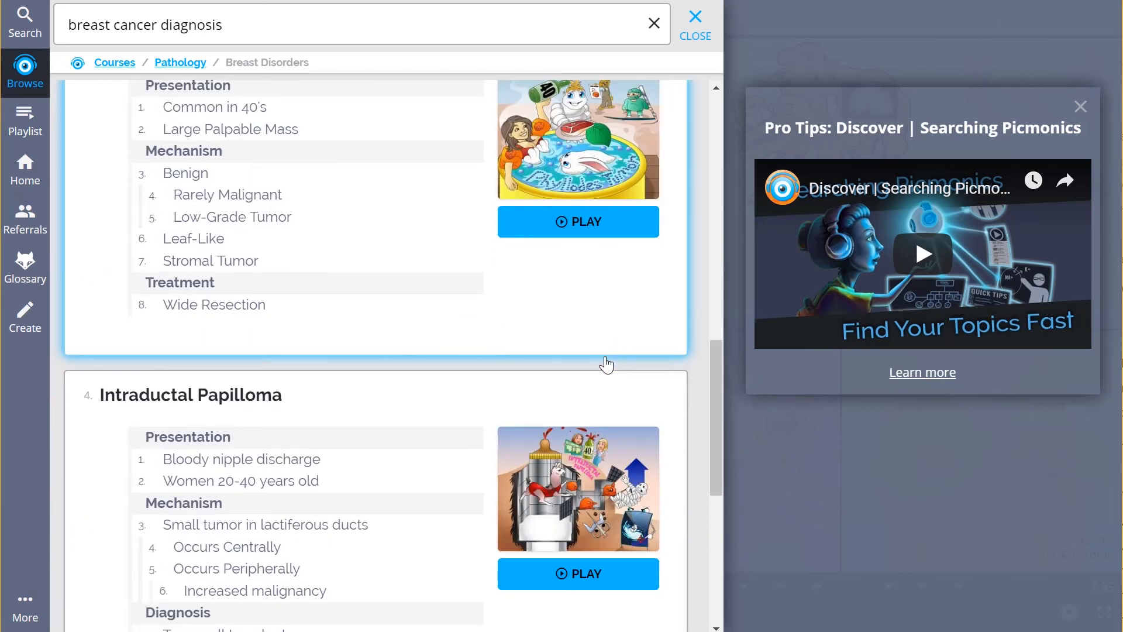
{"action": "scroll", "scroll_direction": "down", "scroll_amount": 3}
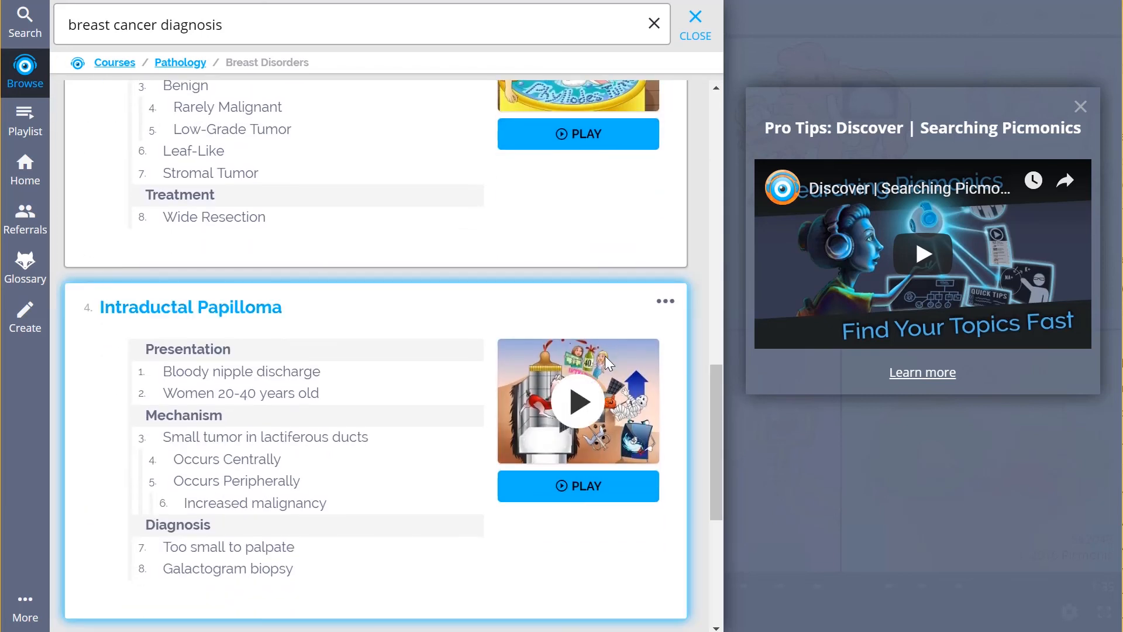
{"action": "scroll", "scroll_direction": "down", "scroll_amount": 3}
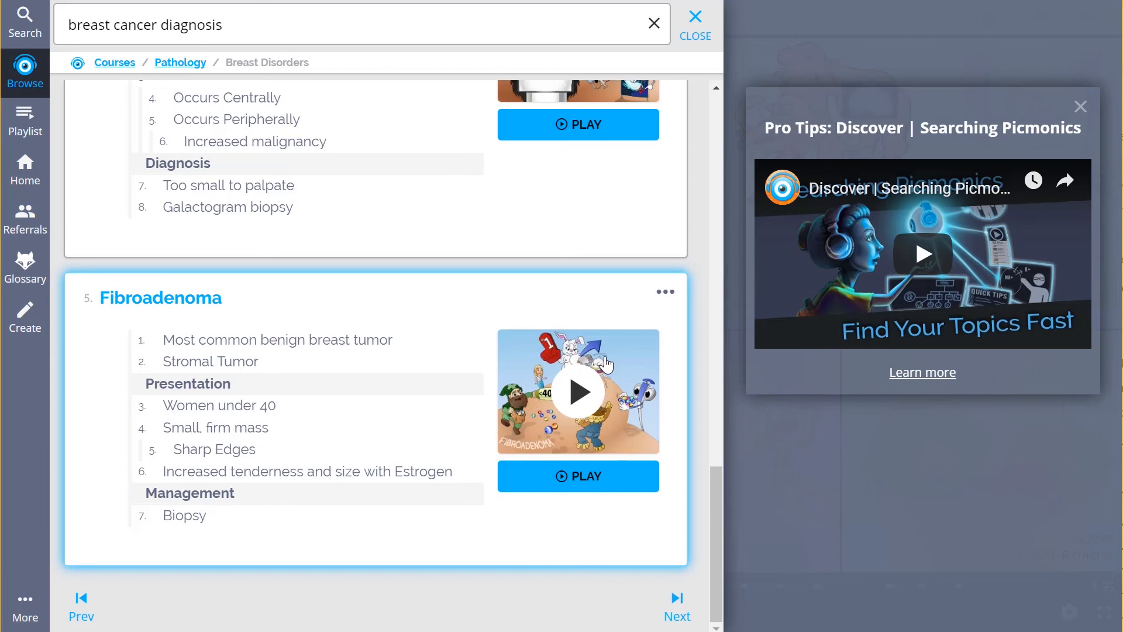